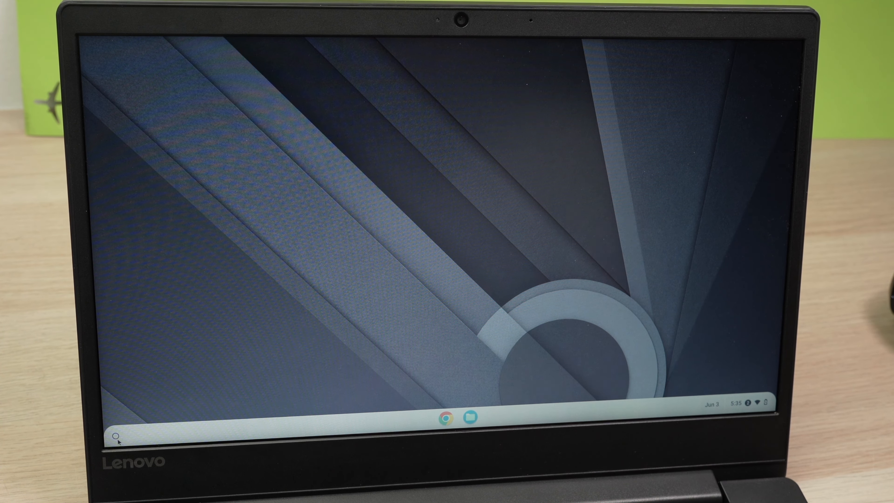
pyautogui.moveTo(104, 437)
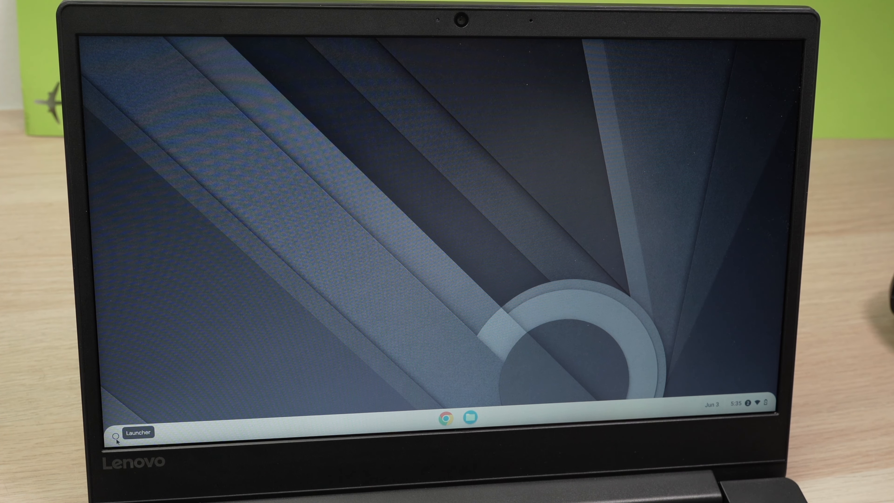
# Launch the Settings app from the shelf Launcher.
pyautogui.click(116, 432)
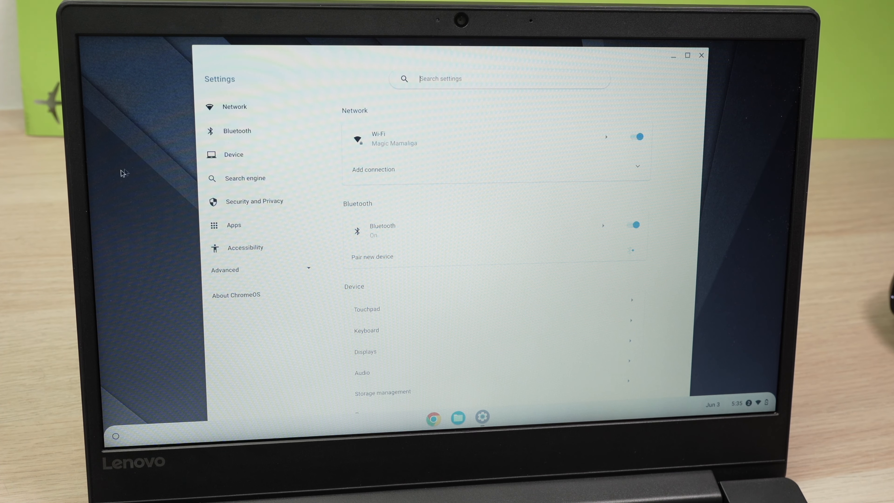
pyautogui.moveTo(236, 130)
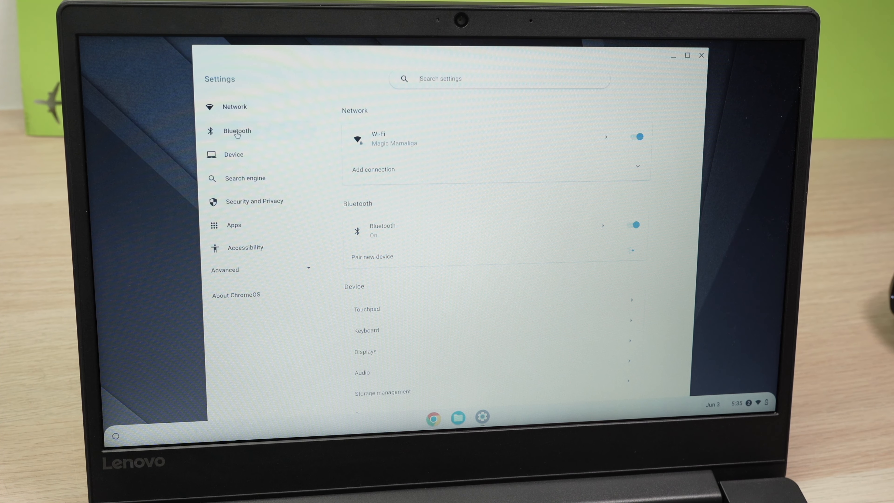
# Go to the Bluetooth section, confirming Bluetooth is turned on.
pyautogui.click(236, 130)
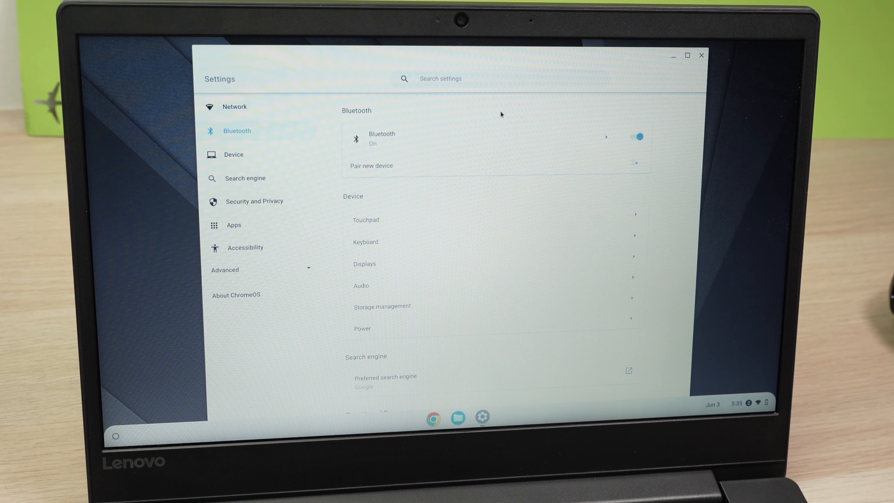
pyautogui.moveTo(505, 133)
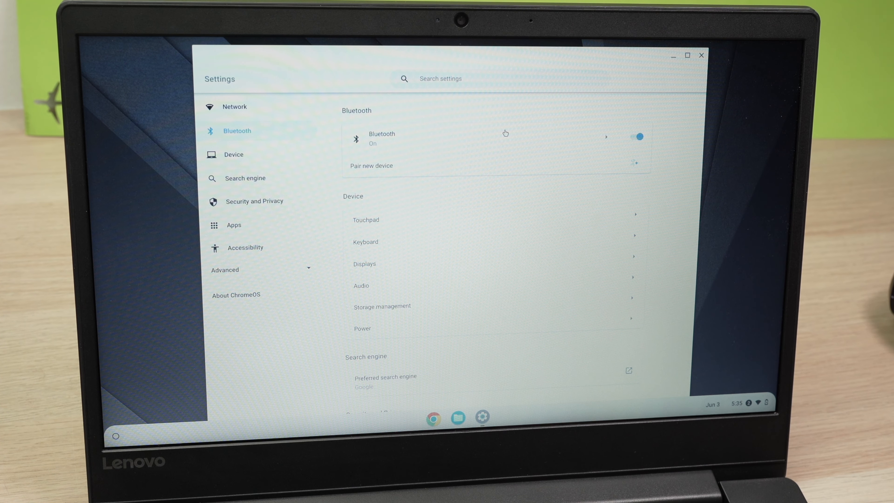
pyautogui.moveTo(384, 172)
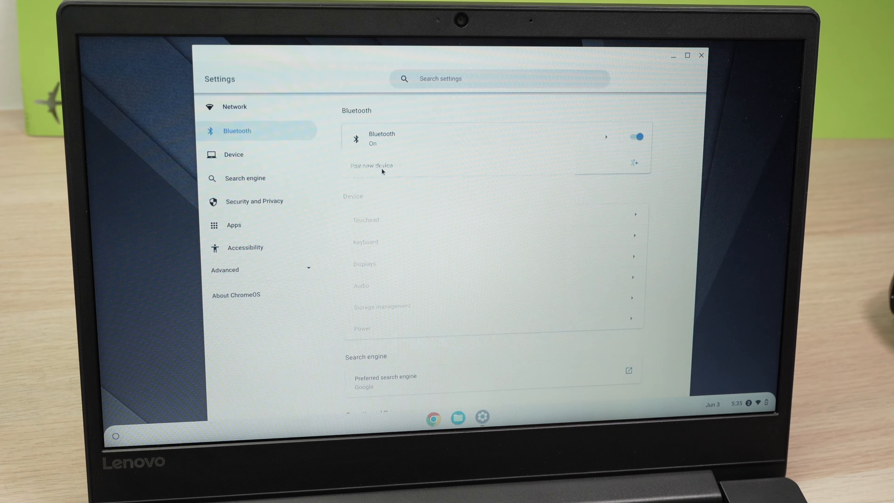
# Pair a new device and connect to the Beats Solo 4 from Available devices.
pyautogui.click(371, 165)
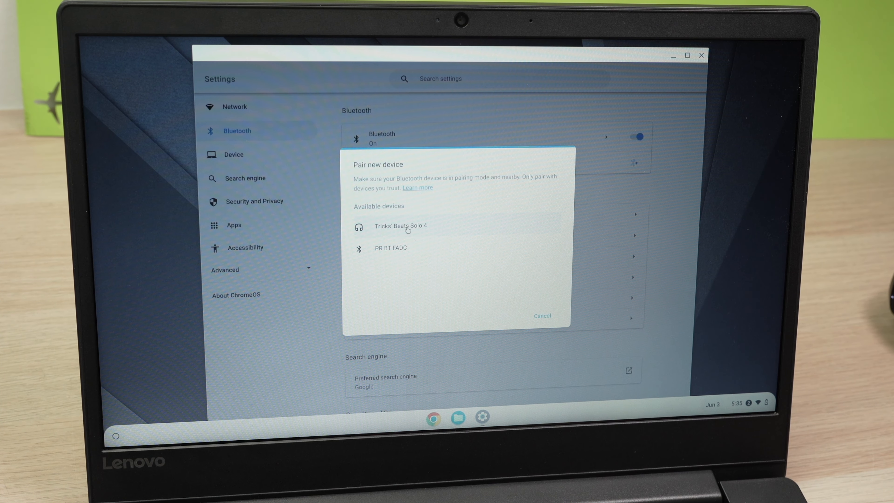
pyautogui.click(401, 225)
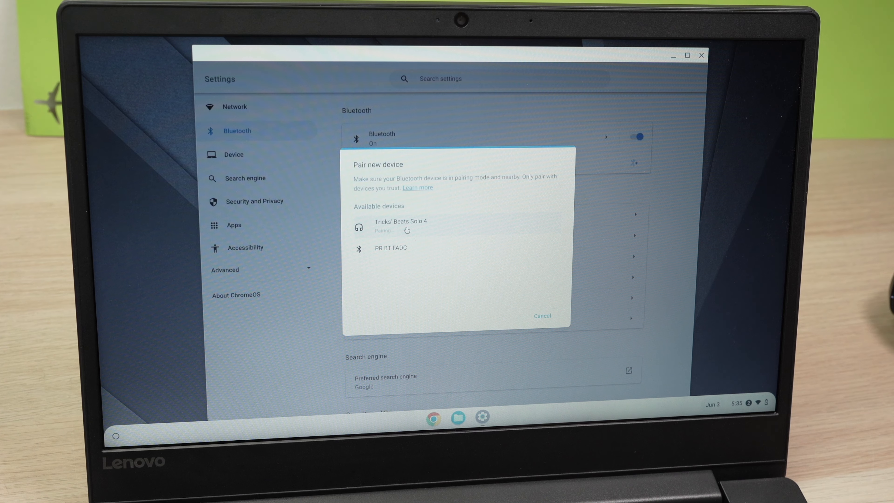
pyautogui.click(401, 225)
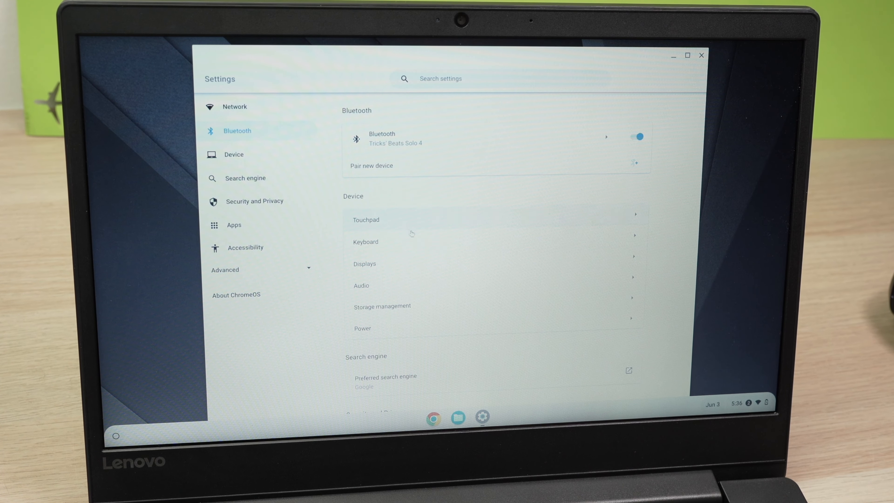
pyautogui.moveTo(422, 242)
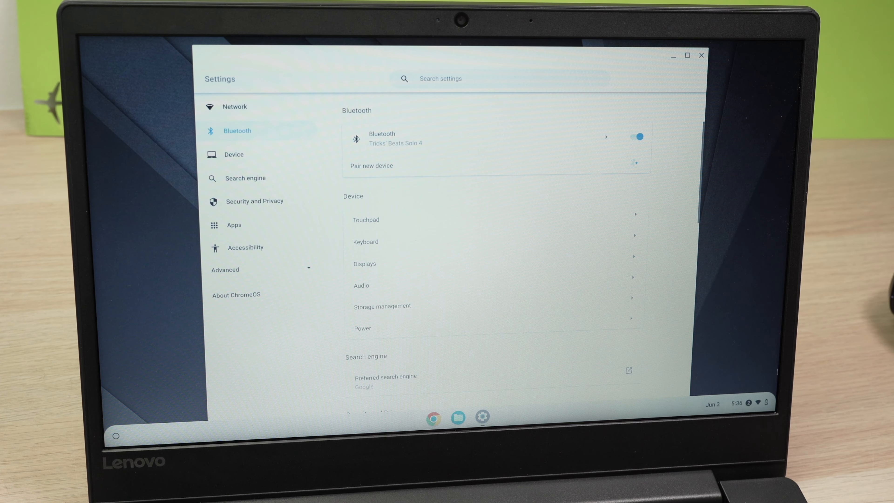
pyautogui.moveTo(747, 404)
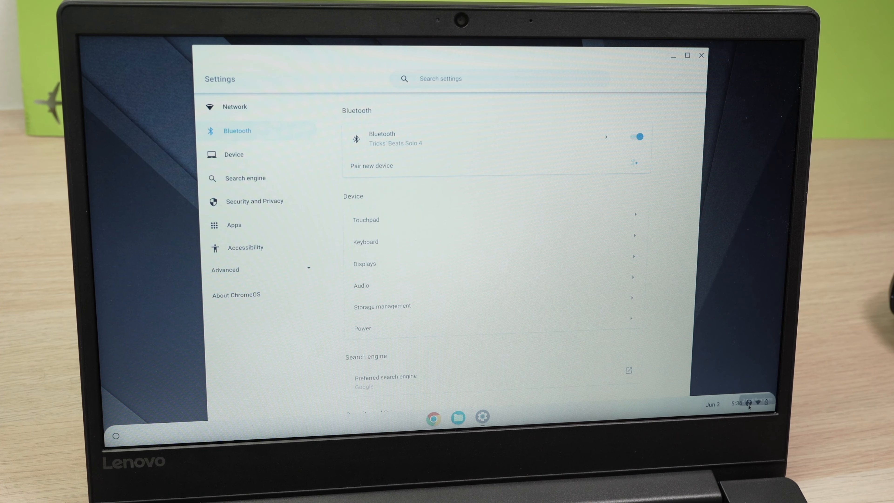
pyautogui.click(747, 404)
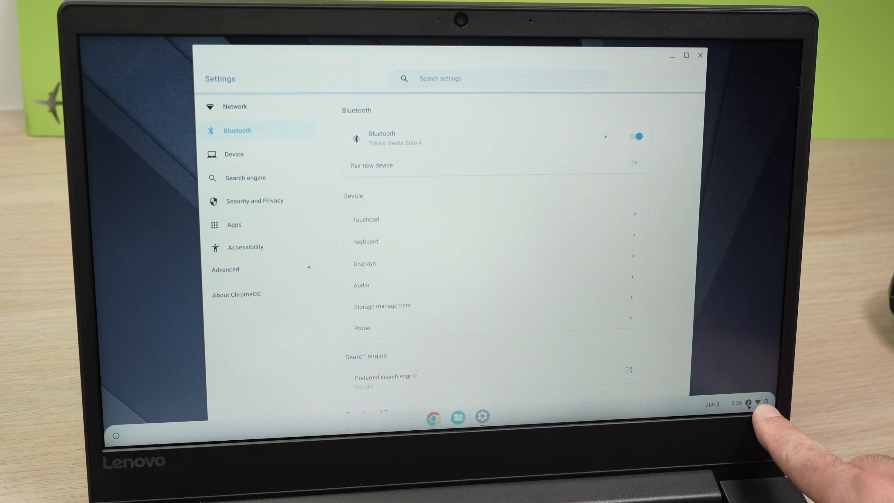
# From quick settings' audio panel, select Beats Solo 4 (Bluetooth) as the output.
pyautogui.click(748, 404)
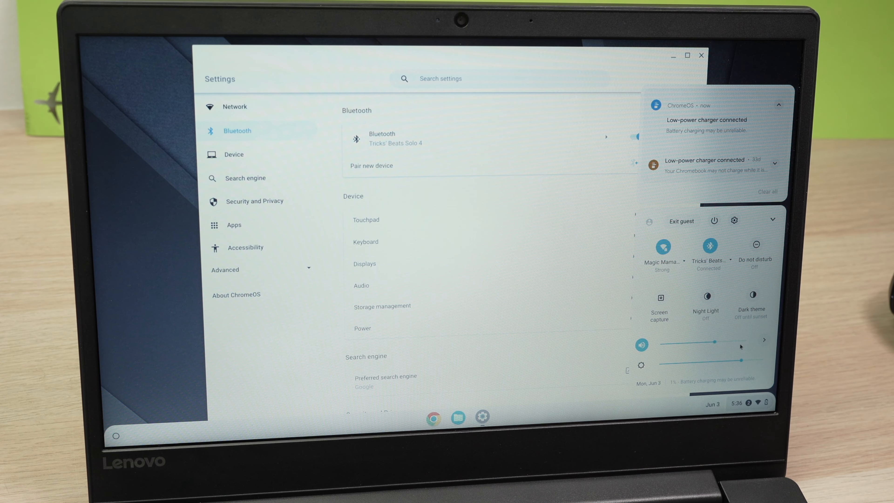
pyautogui.click(764, 340)
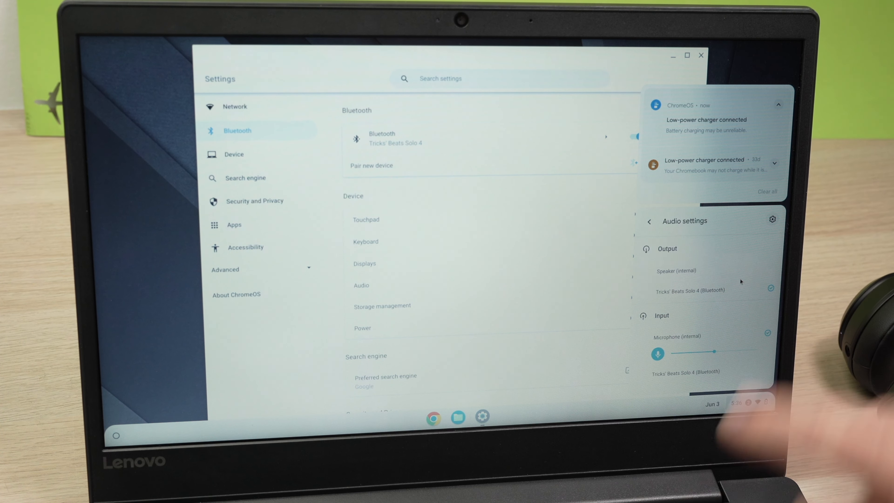
pyautogui.click(649, 221)
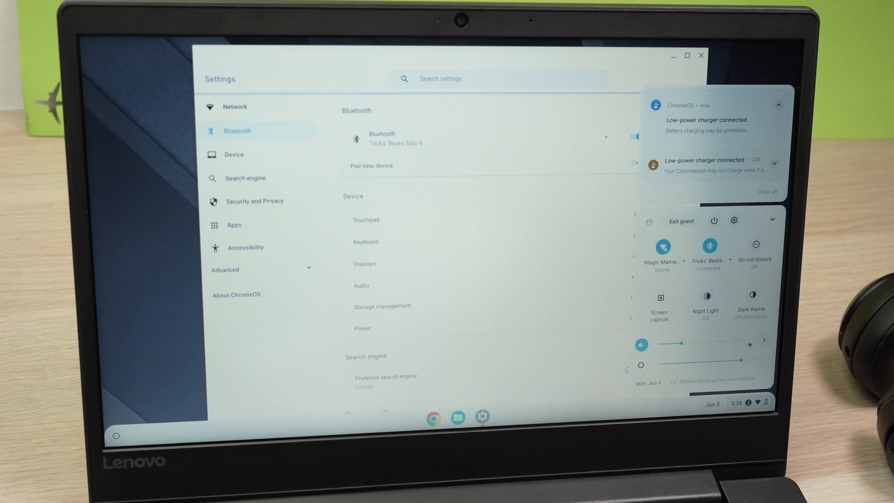
pyautogui.click(764, 340)
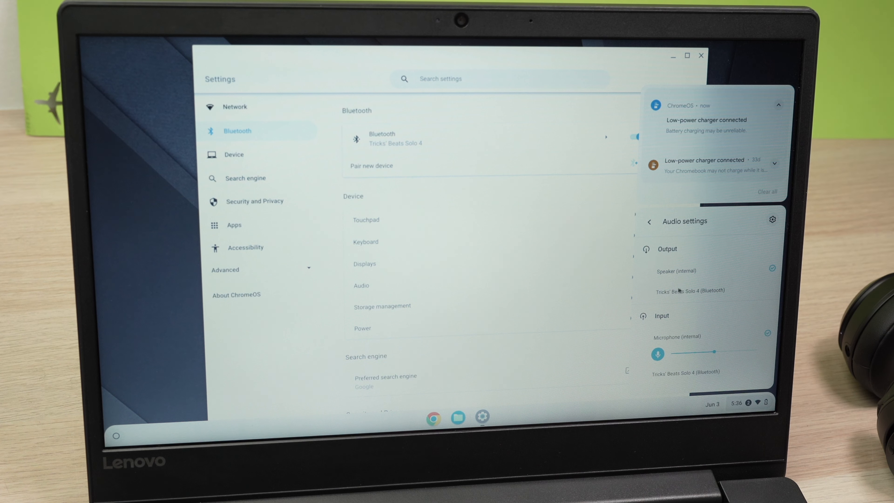
pyautogui.click(650, 221)
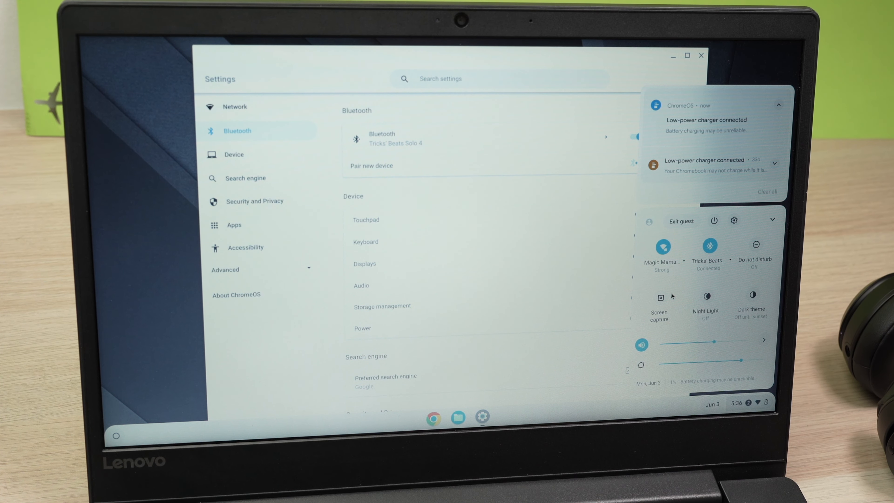
pyautogui.moveTo(551, 257)
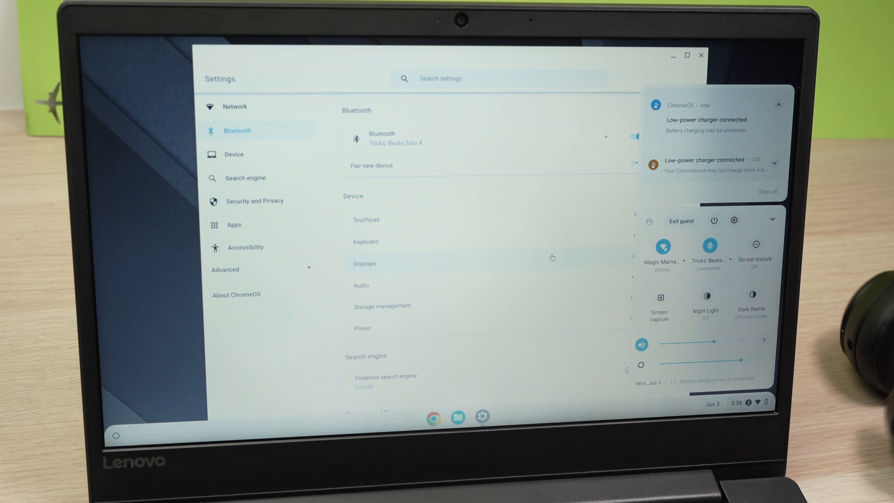